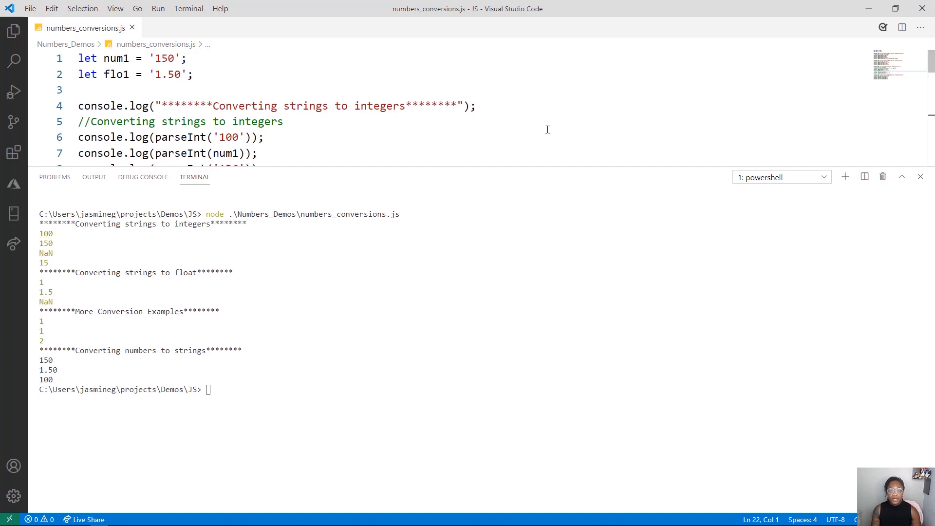
pyautogui.moveTo(574, 117)
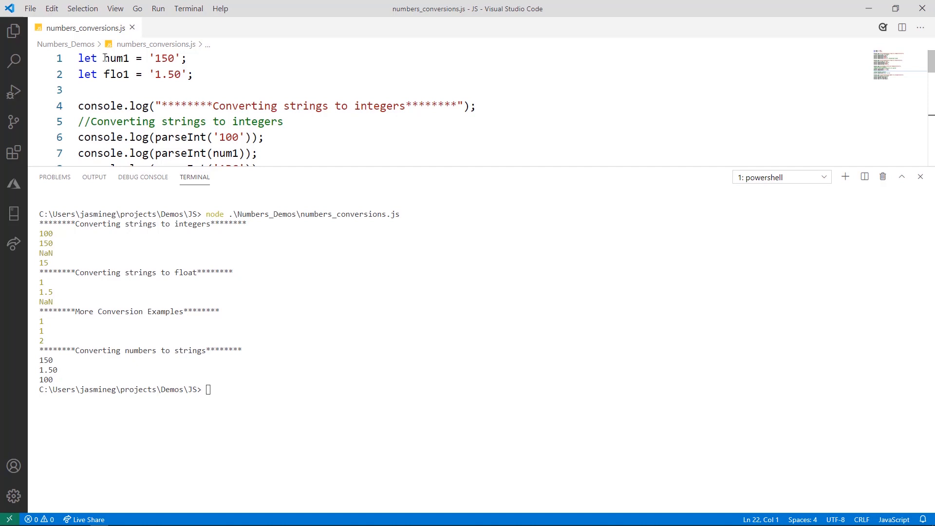
pyautogui.moveTo(173, 57)
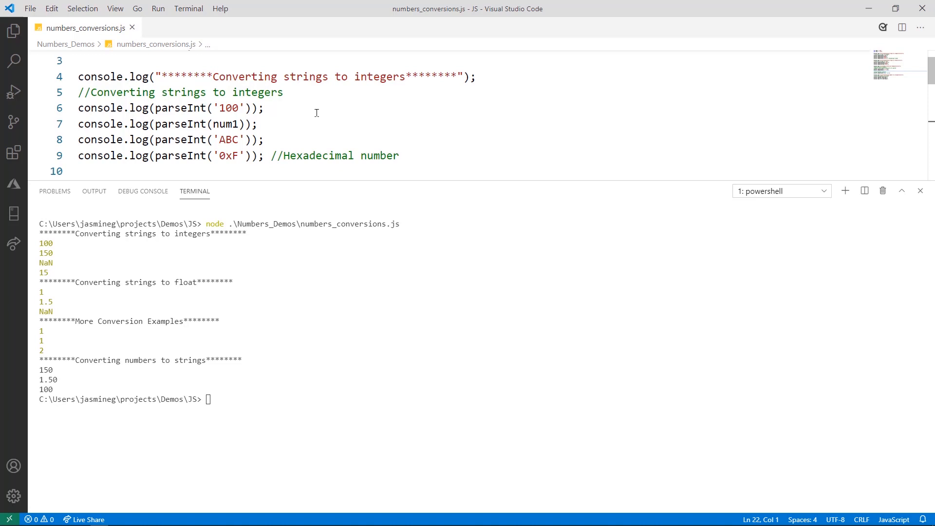
pyautogui.moveTo(305, 109)
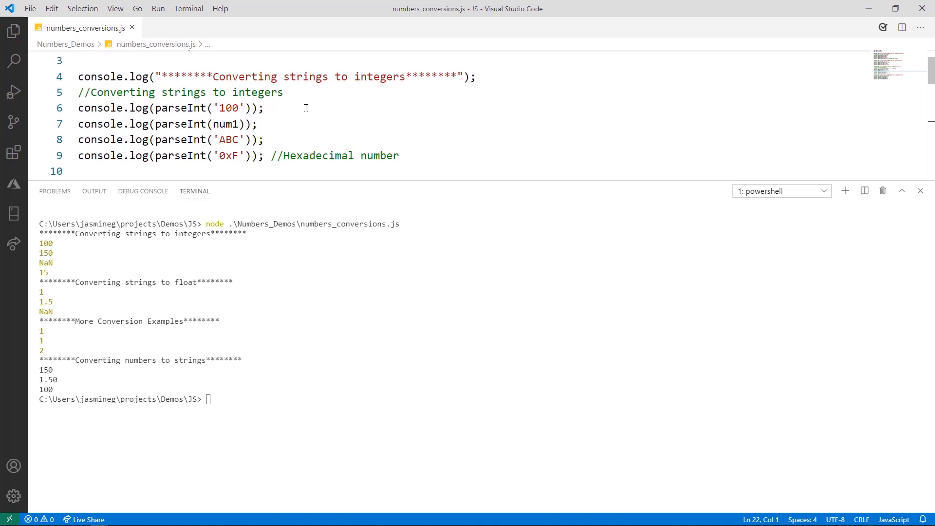
pyautogui.moveTo(288, 142)
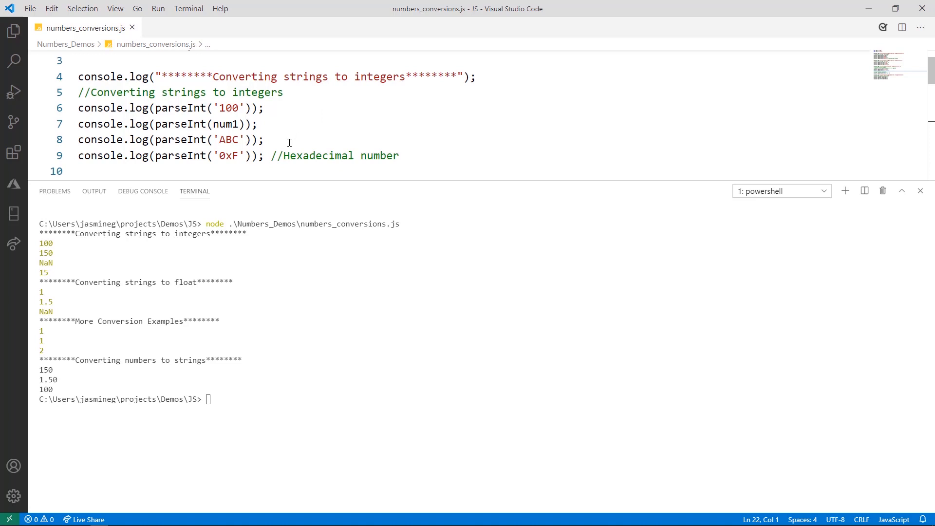
pyautogui.moveTo(290, 122)
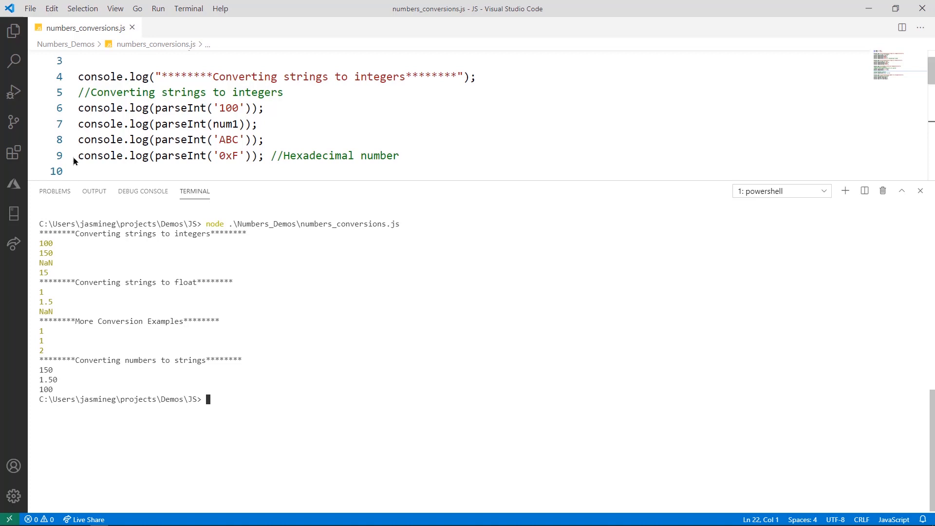
pyautogui.moveTo(101, 139)
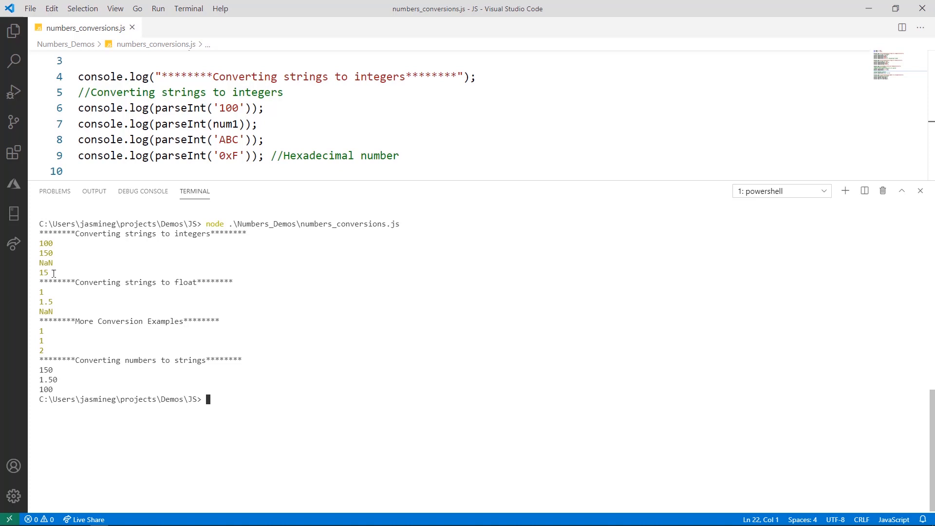
pyautogui.moveTo(219, 156)
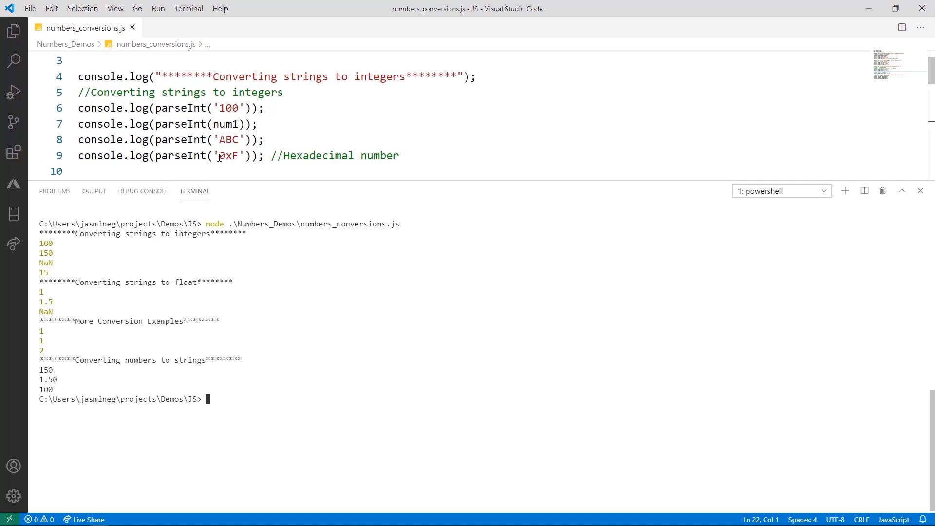
pyautogui.scroll(-3)
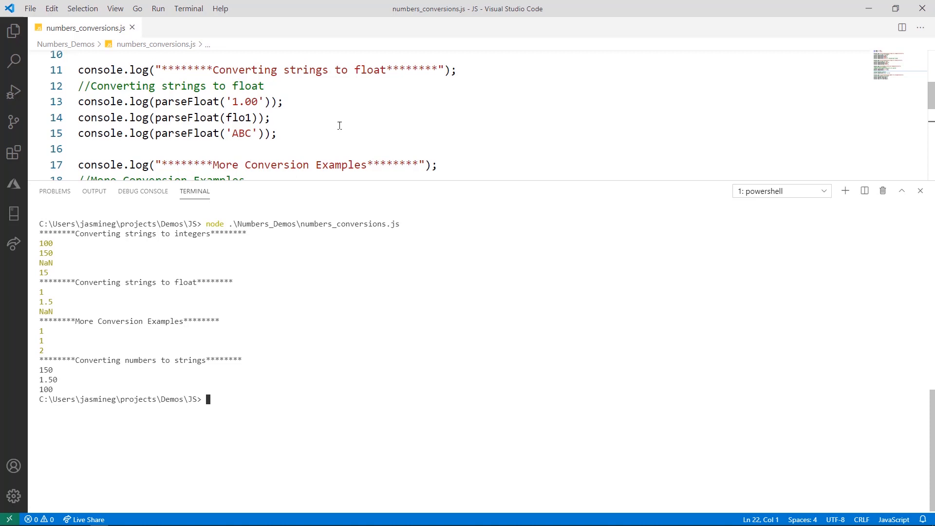
pyautogui.moveTo(358, 70)
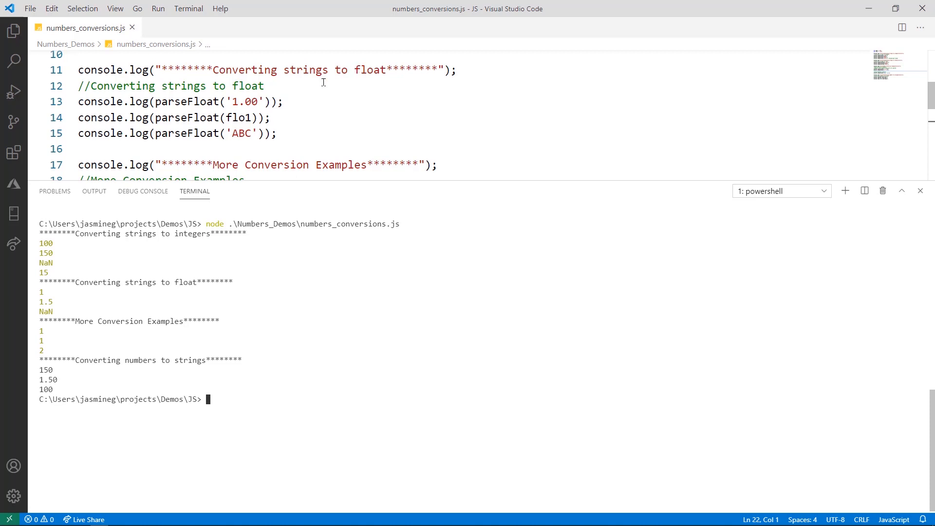
pyautogui.moveTo(34, 260)
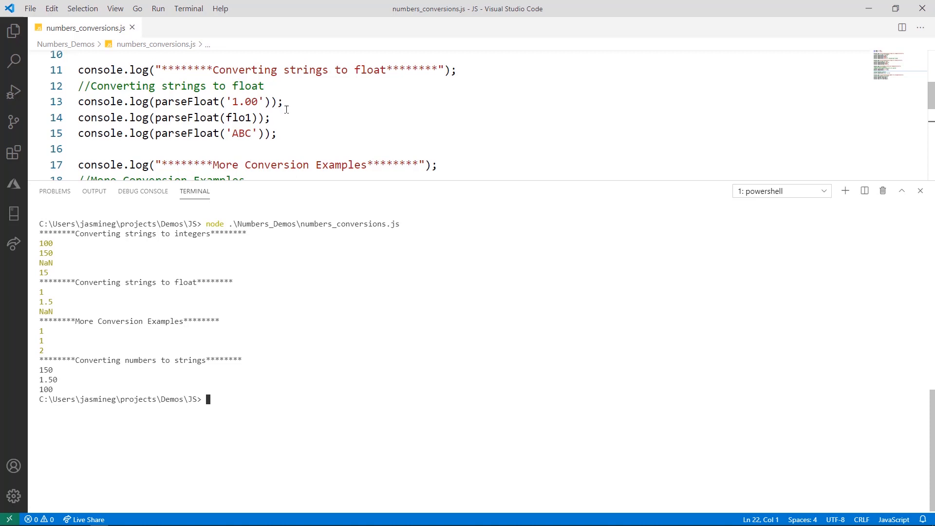
pyautogui.moveTo(288, 113)
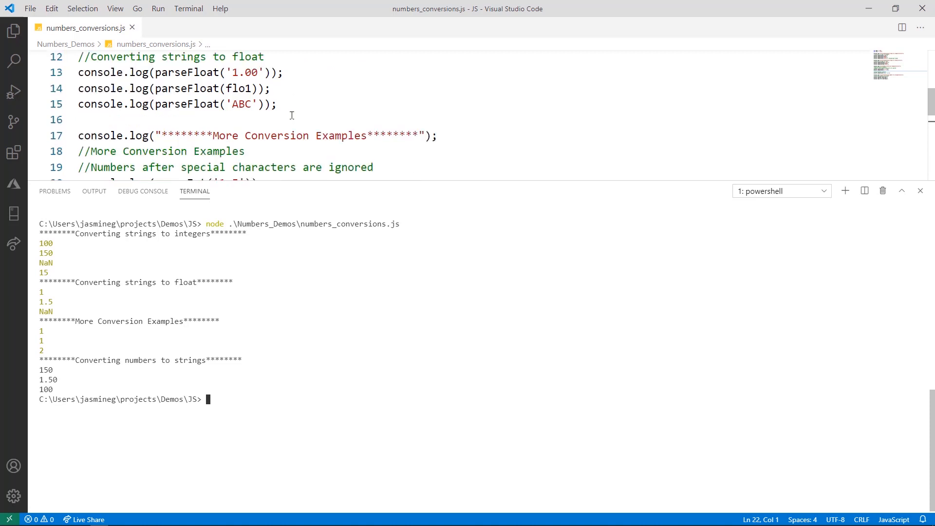
pyautogui.scroll(-3)
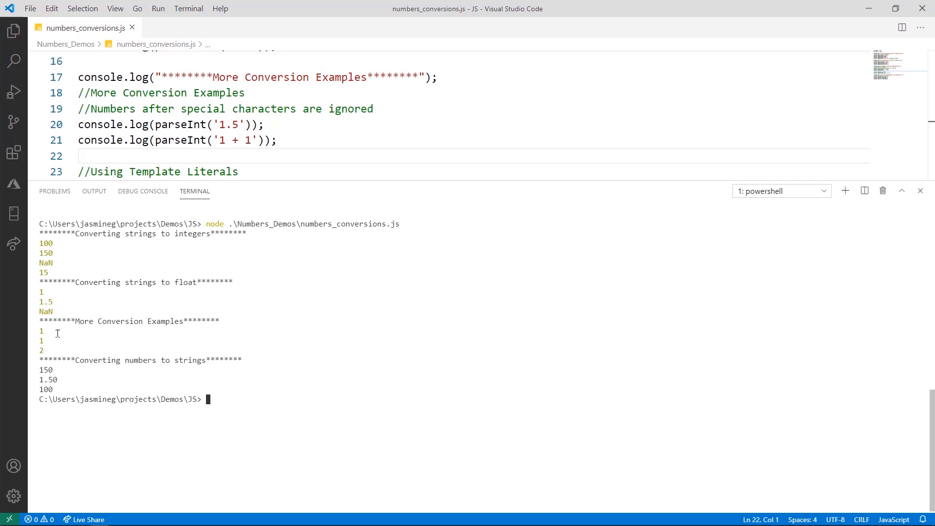
pyautogui.moveTo(219, 136)
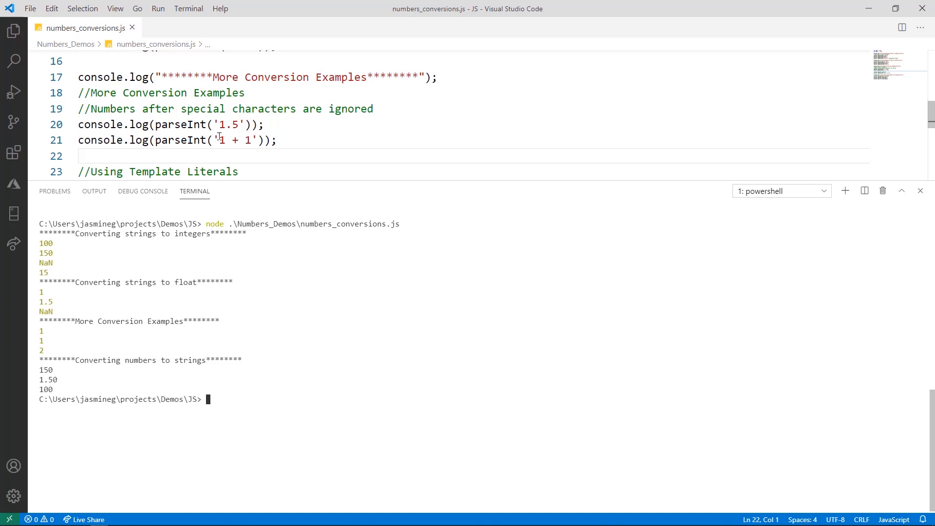
pyautogui.moveTo(225, 140)
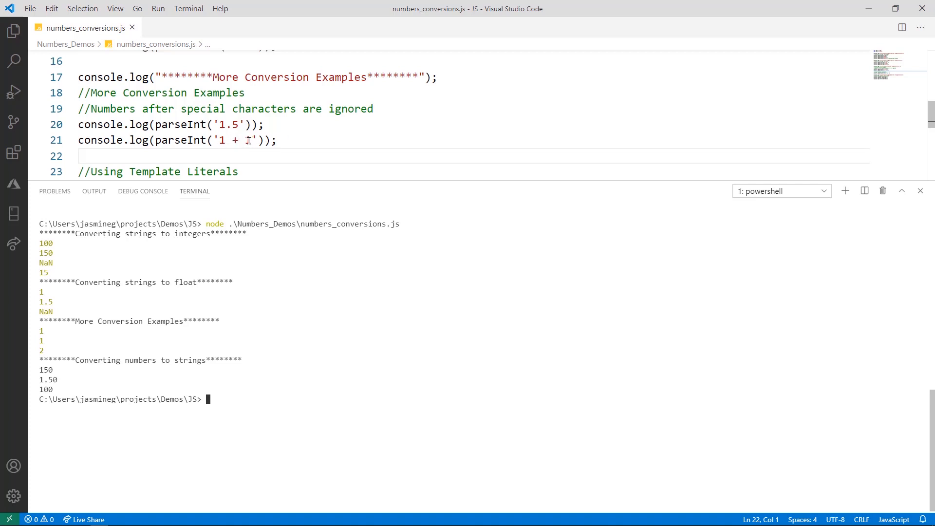
pyautogui.write('1 + 1}`));')
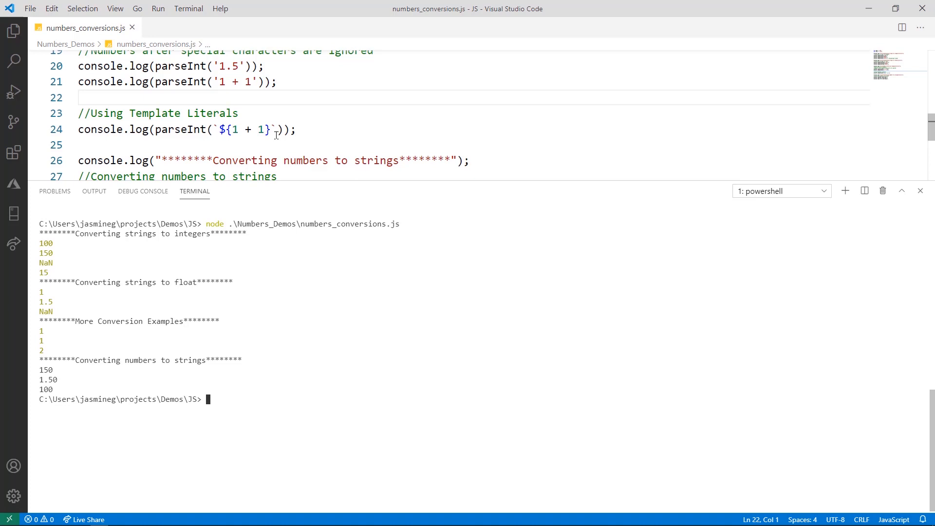
pyautogui.moveTo(239, 118)
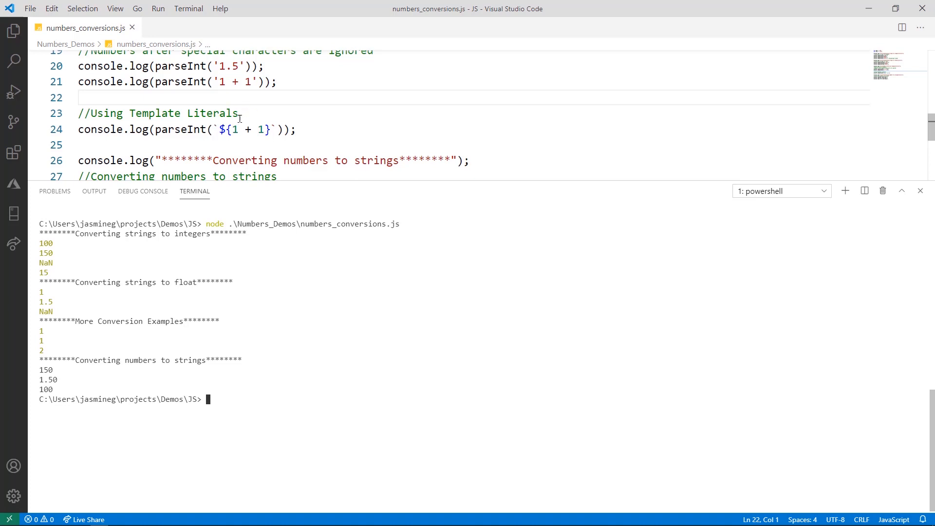
pyautogui.moveTo(378, 137)
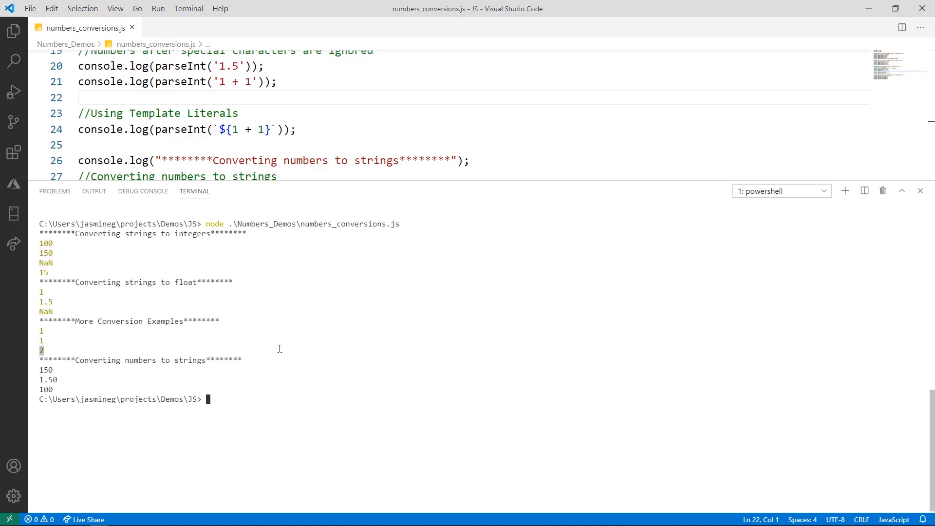
pyautogui.scroll(-3)
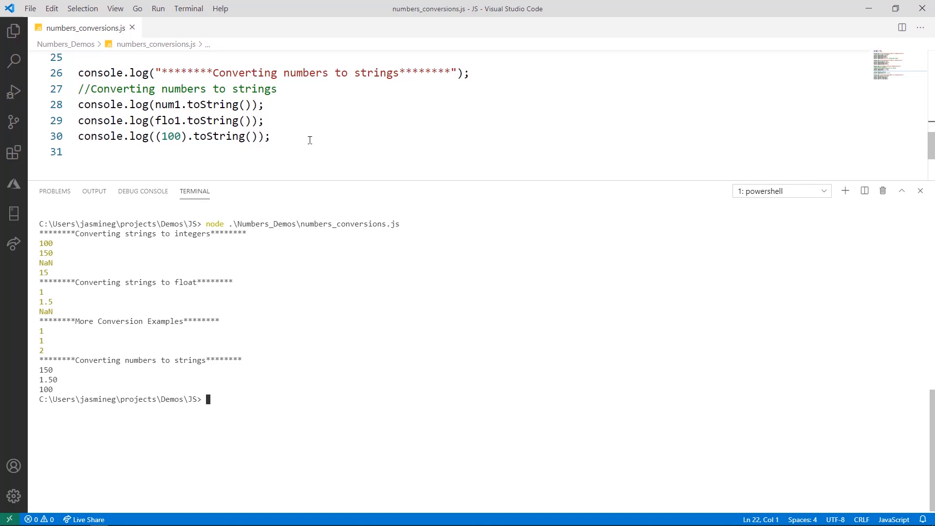
pyautogui.moveTo(250, 106)
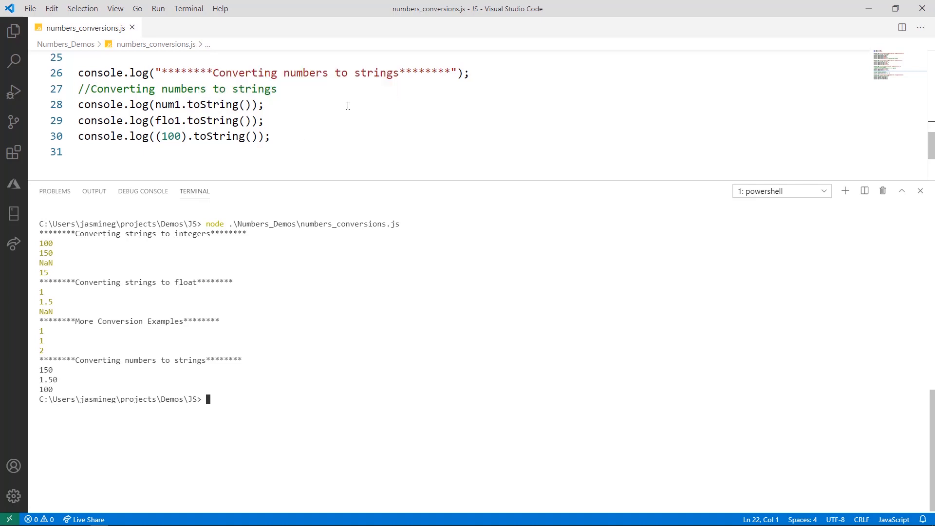
pyautogui.moveTo(280, 102)
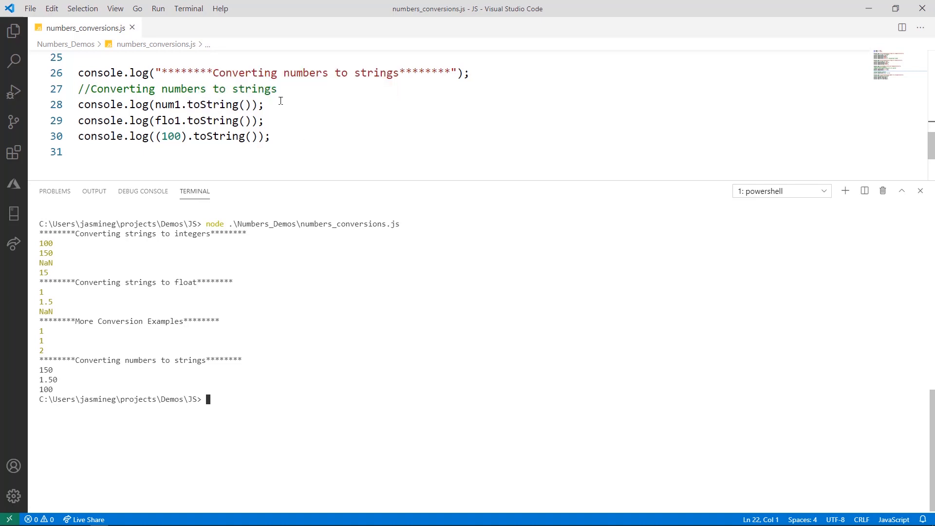